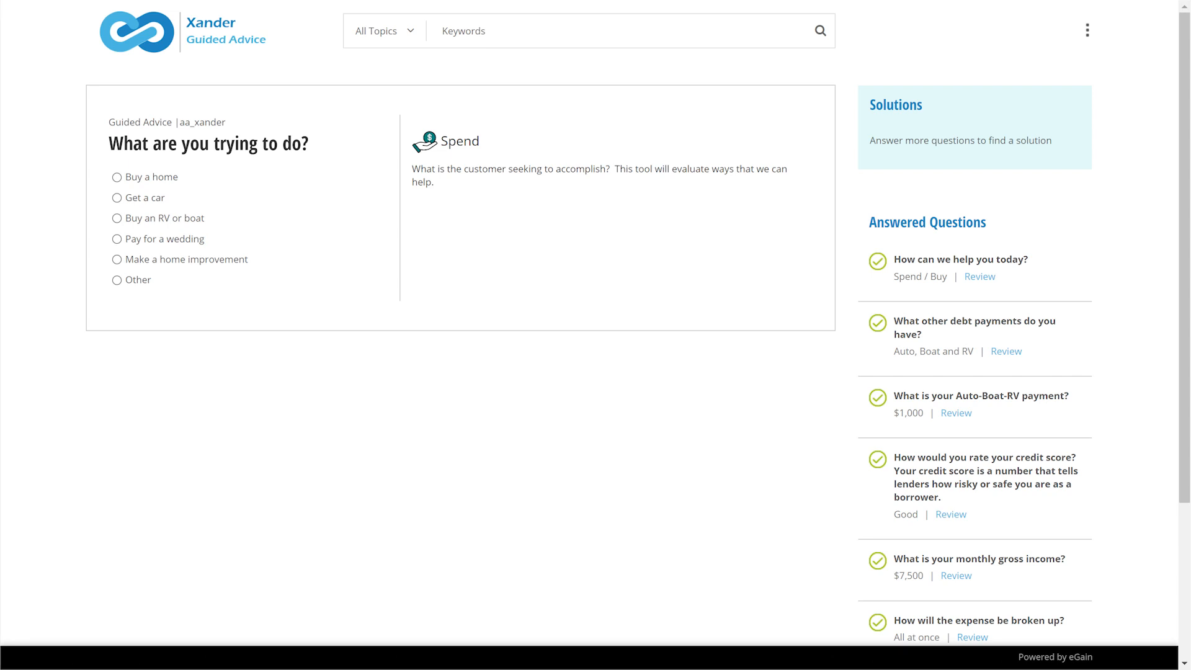
pyautogui.moveTo(705, 525)
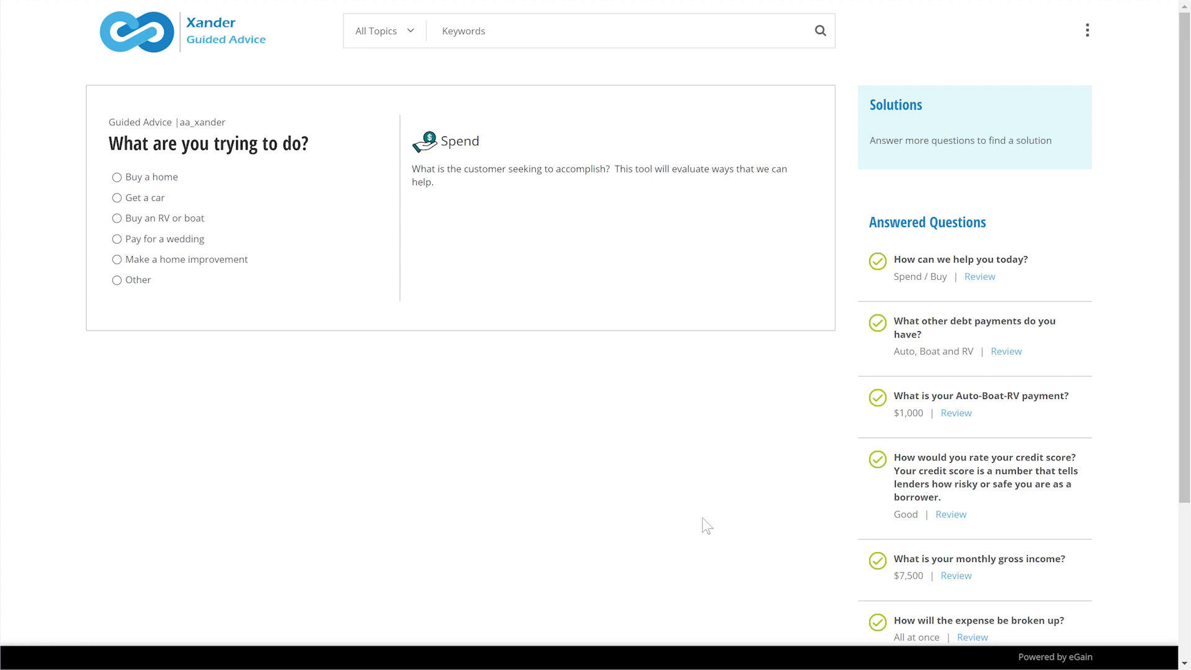
# Step: Answer that the customer wants to make a home improvement
pyautogui.click(117, 259)
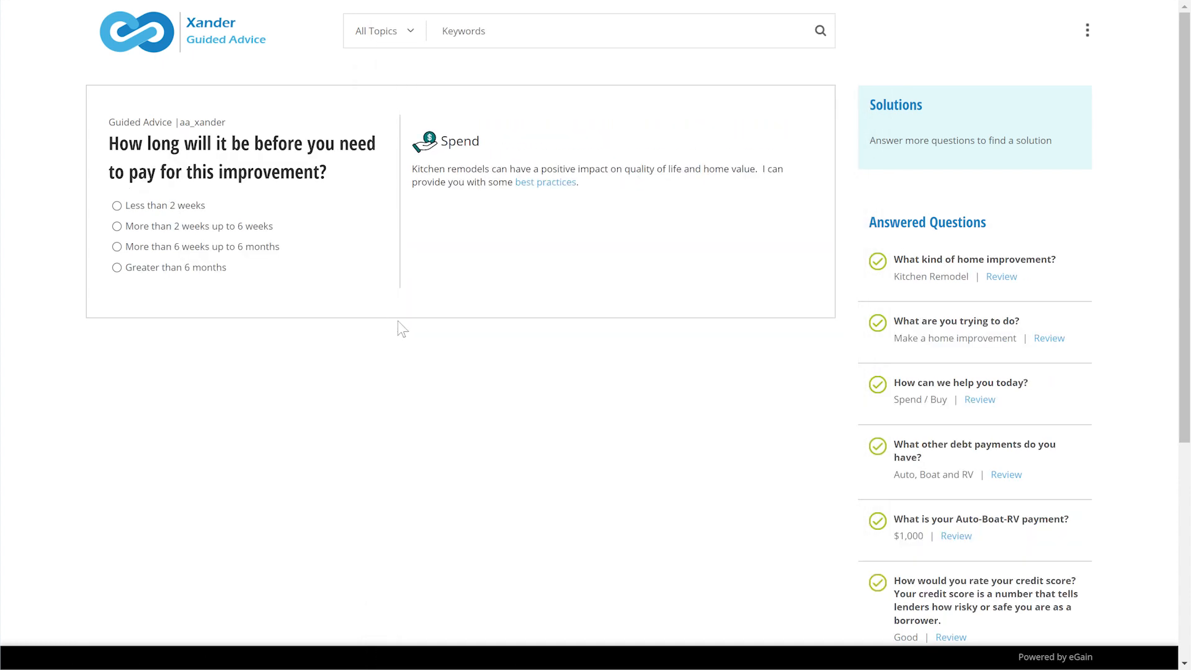
pyautogui.moveTo(626, 464)
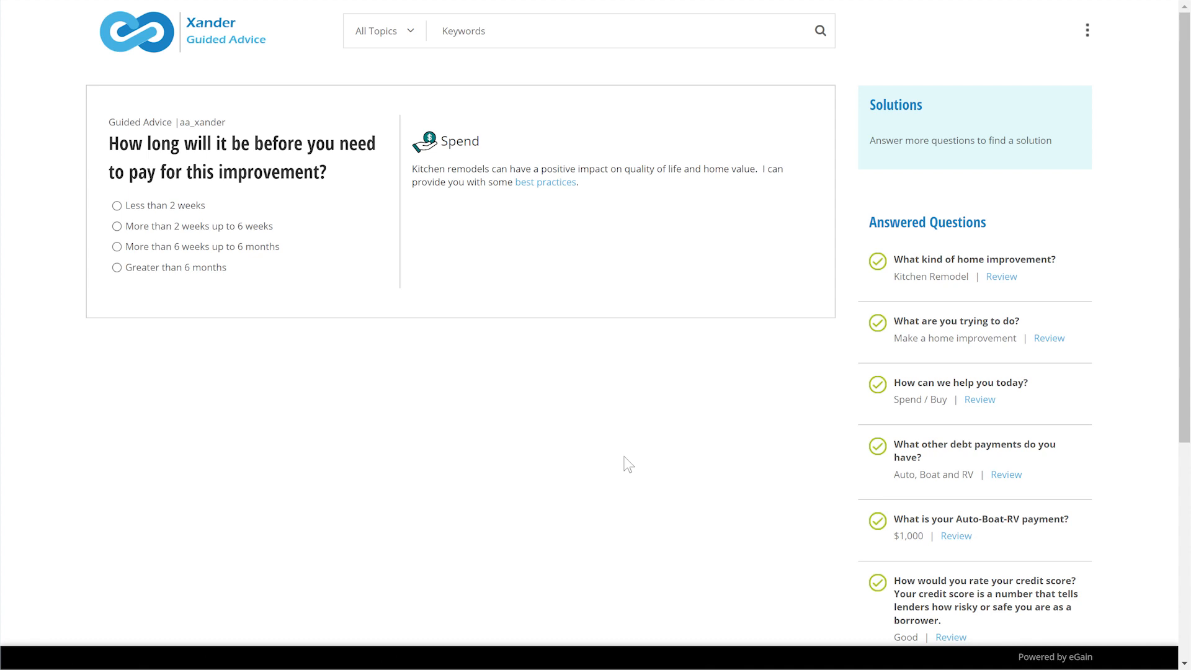
pyautogui.moveTo(231, 275)
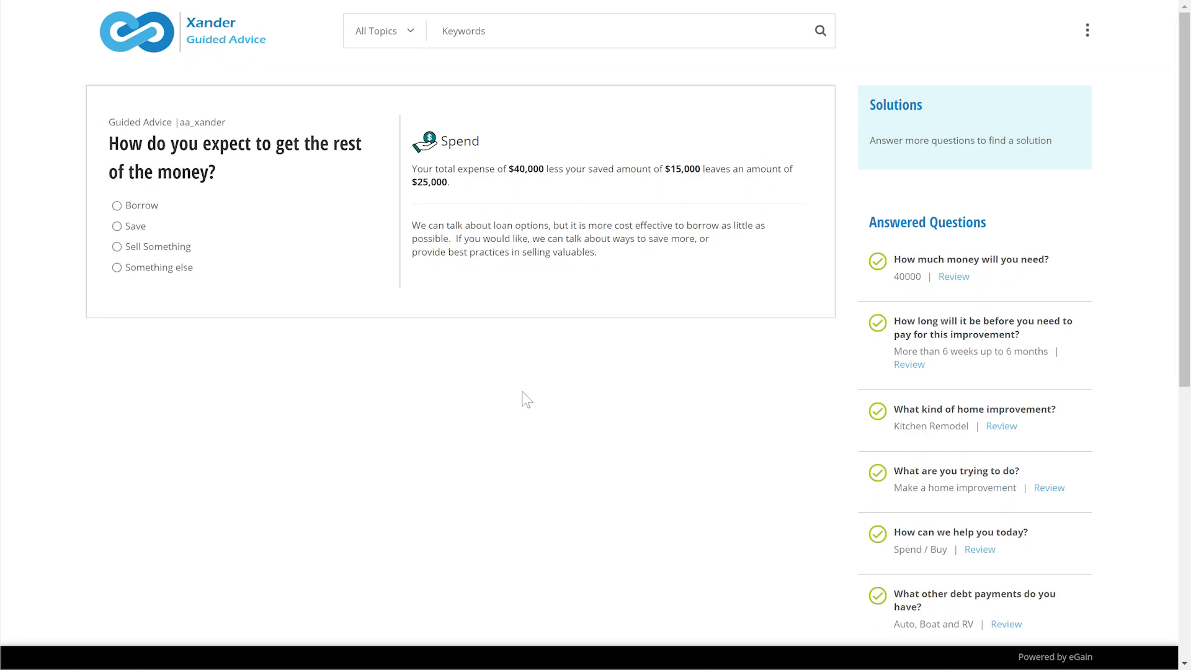
pyautogui.moveTo(627, 463)
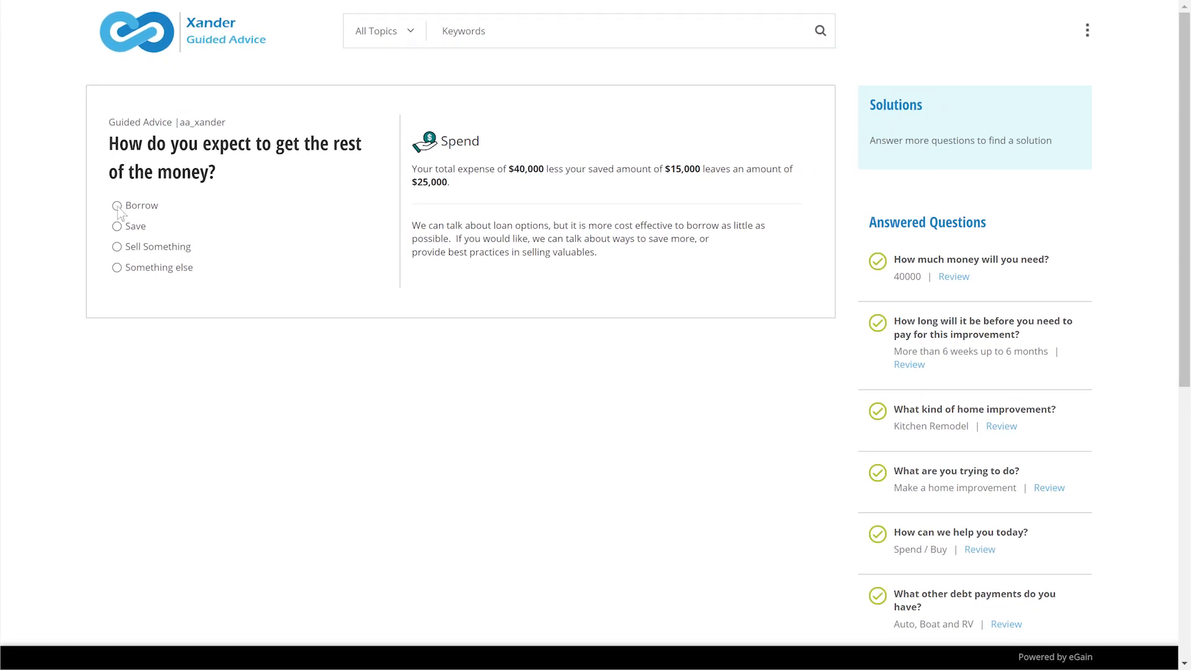
# Step: Answer 'Borrow' for how the rest of the money will be obtained
pyautogui.click(117, 205)
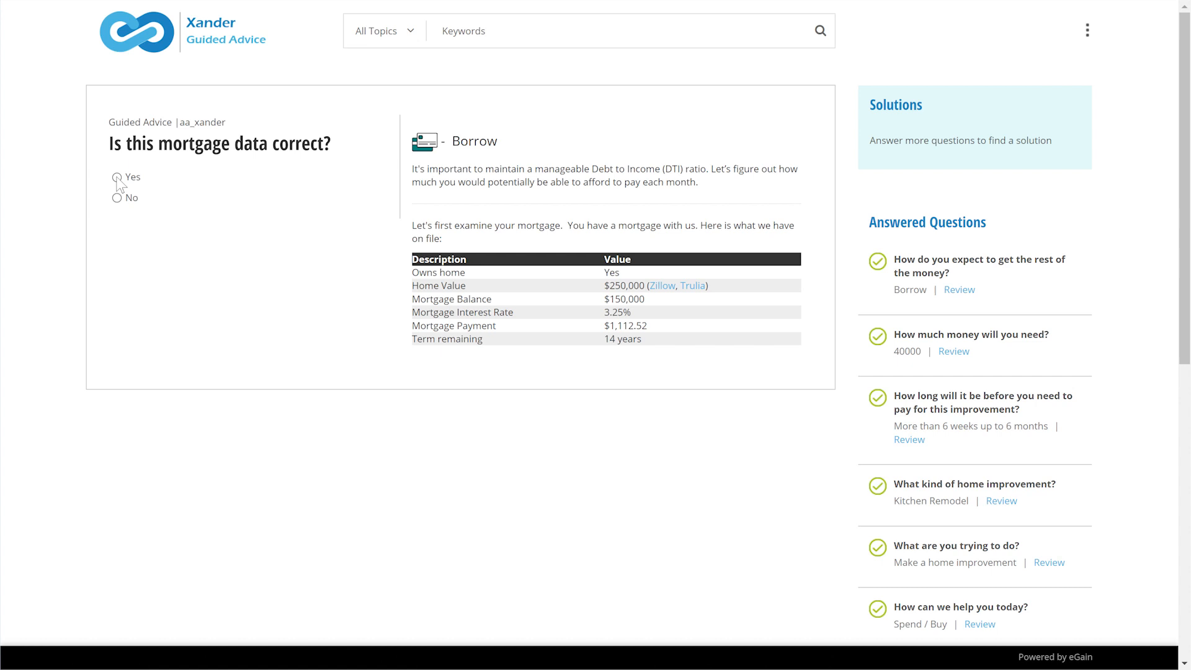
# Step: Answer Yes to both the mortgage data and monthly debt accuracy questions
pyautogui.click(118, 177)
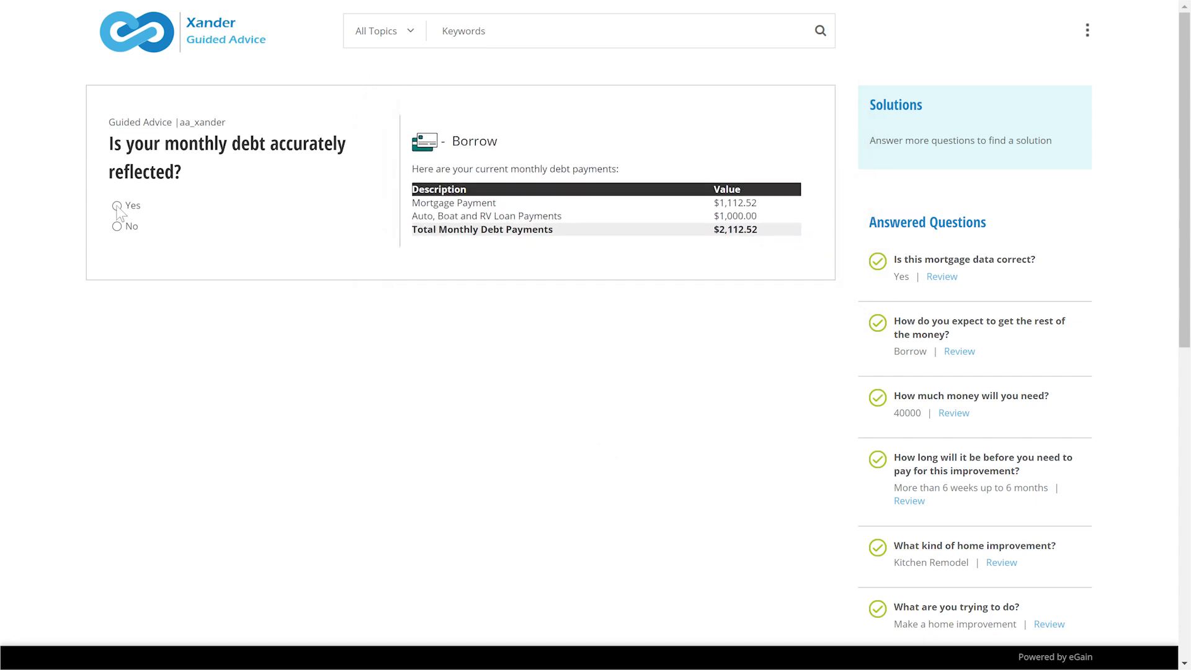
pyautogui.click(116, 206)
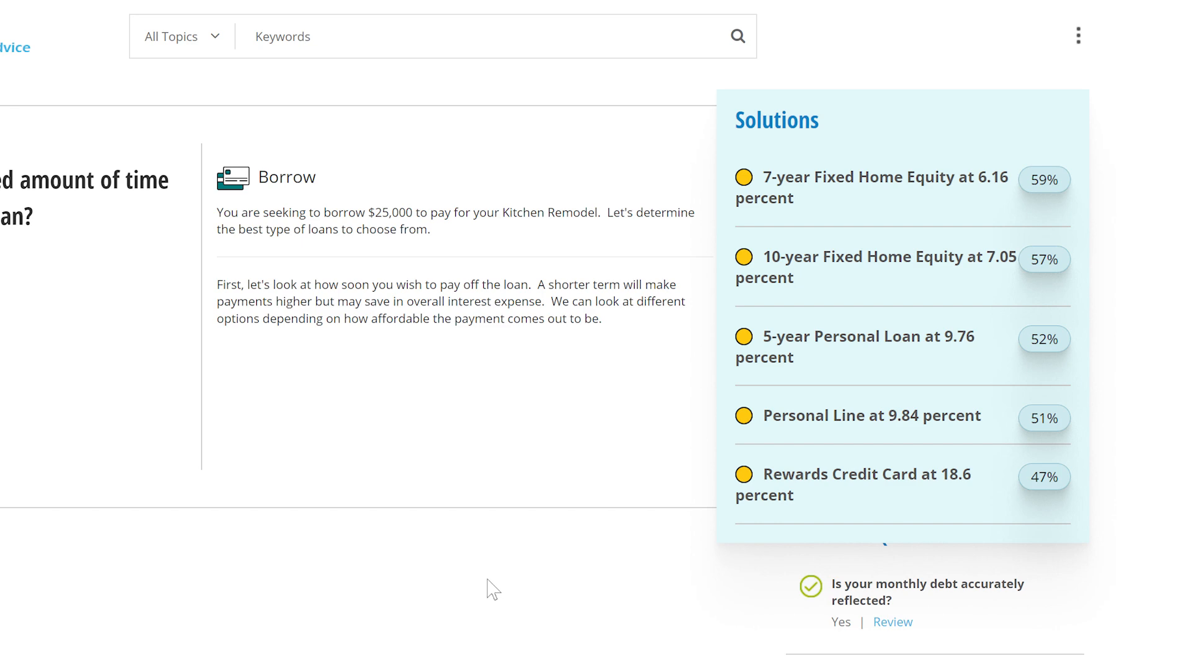
# Step: Choose a 6-year payback and 'High – saving money is the most important thing'
pyautogui.scroll(-3)
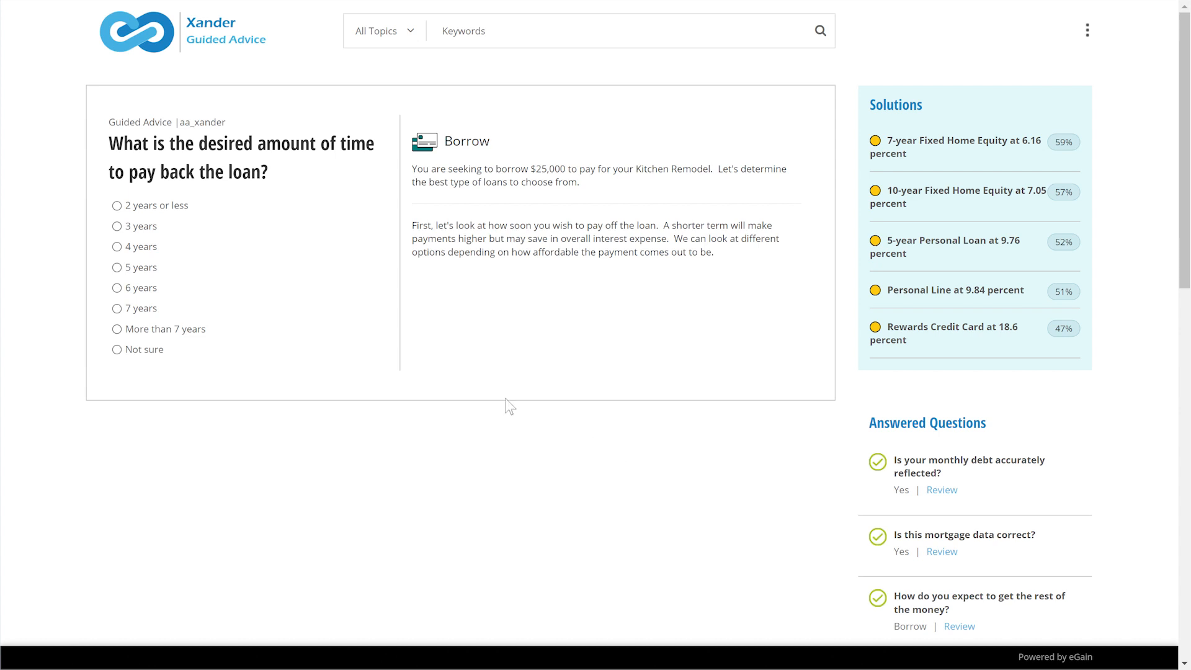
pyautogui.click(116, 287)
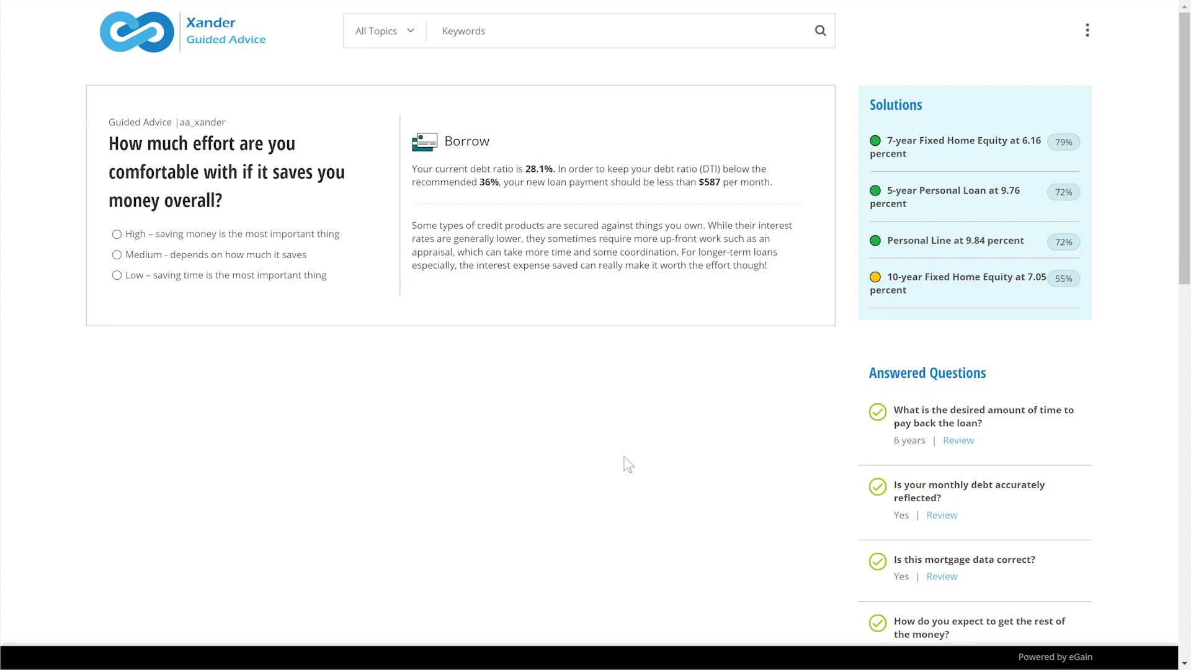
pyautogui.moveTo(230, 264)
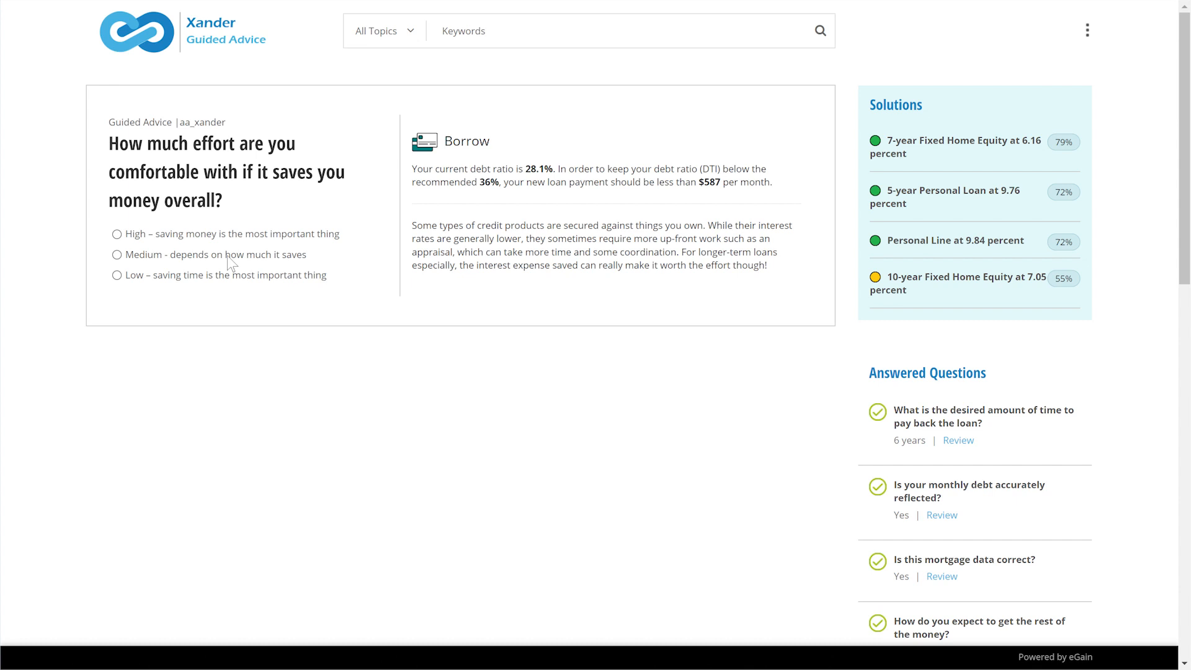
pyautogui.click(116, 233)
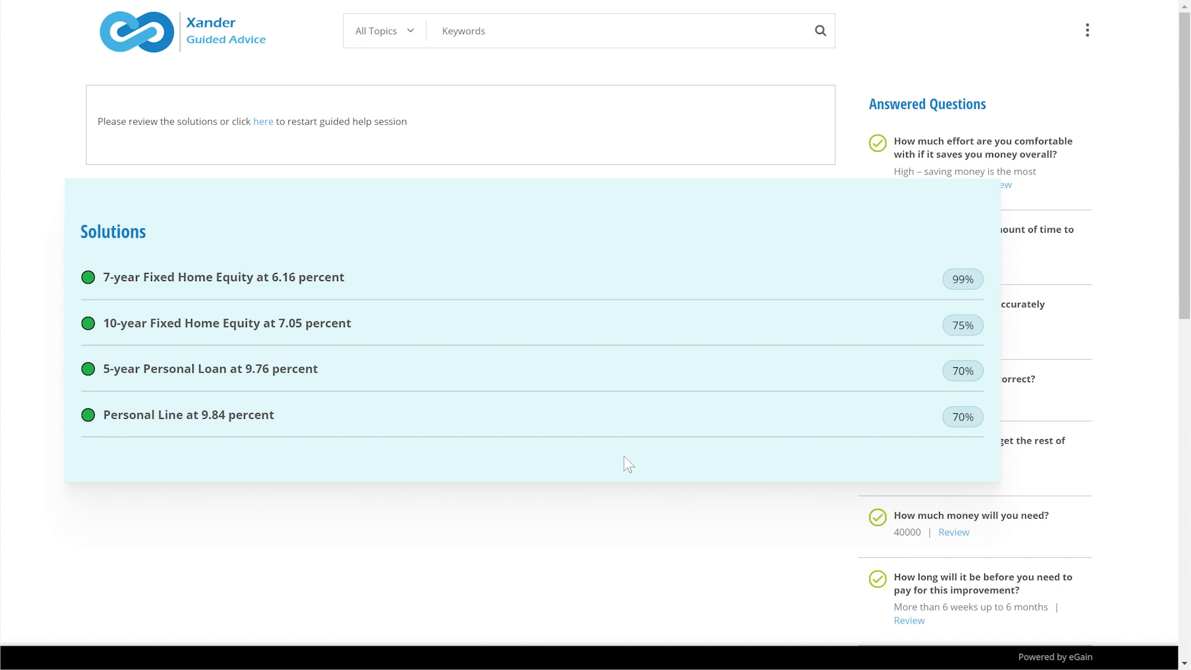
pyautogui.moveTo(493, 378)
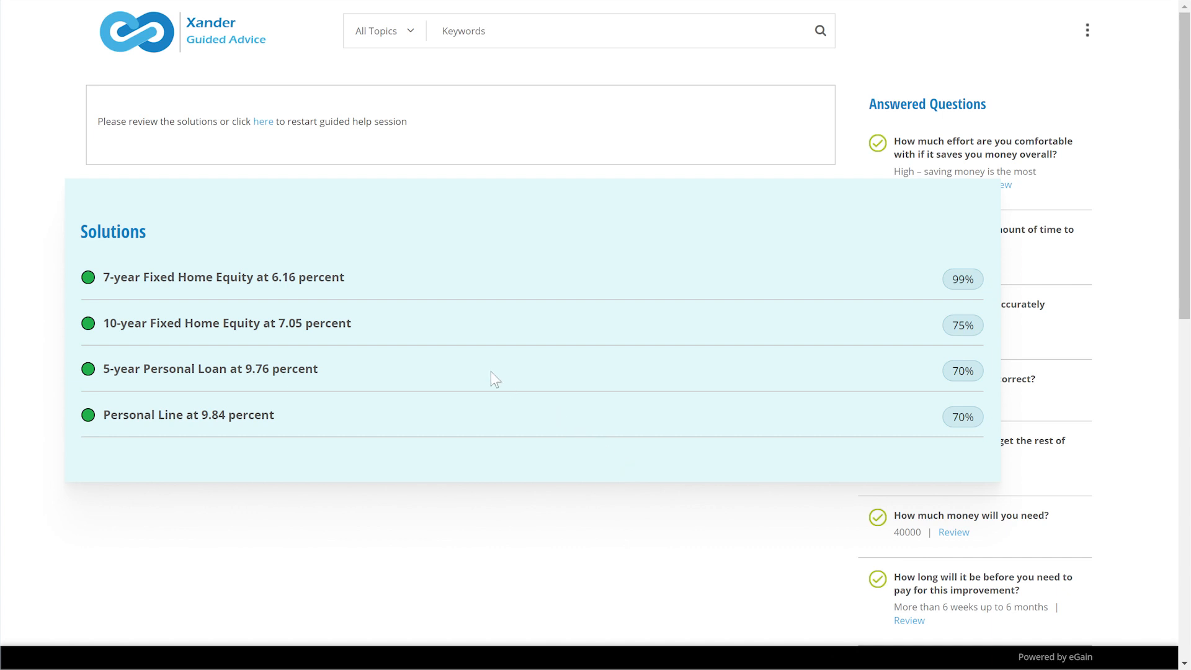
pyautogui.click(223, 276)
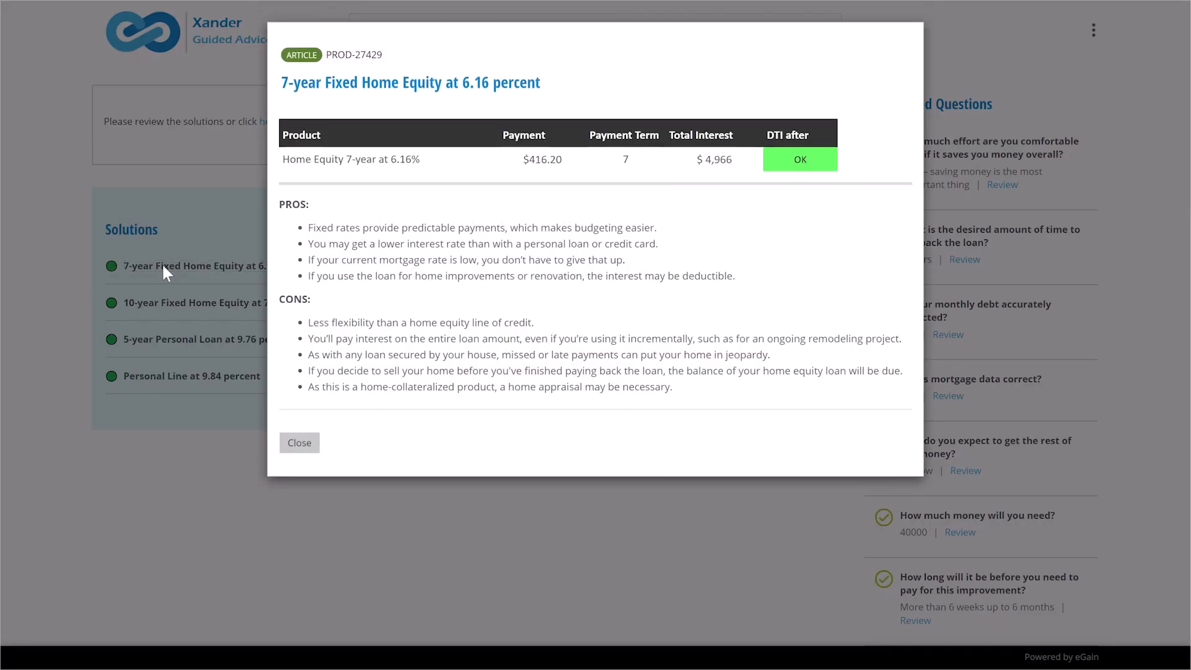
pyautogui.moveTo(627, 463)
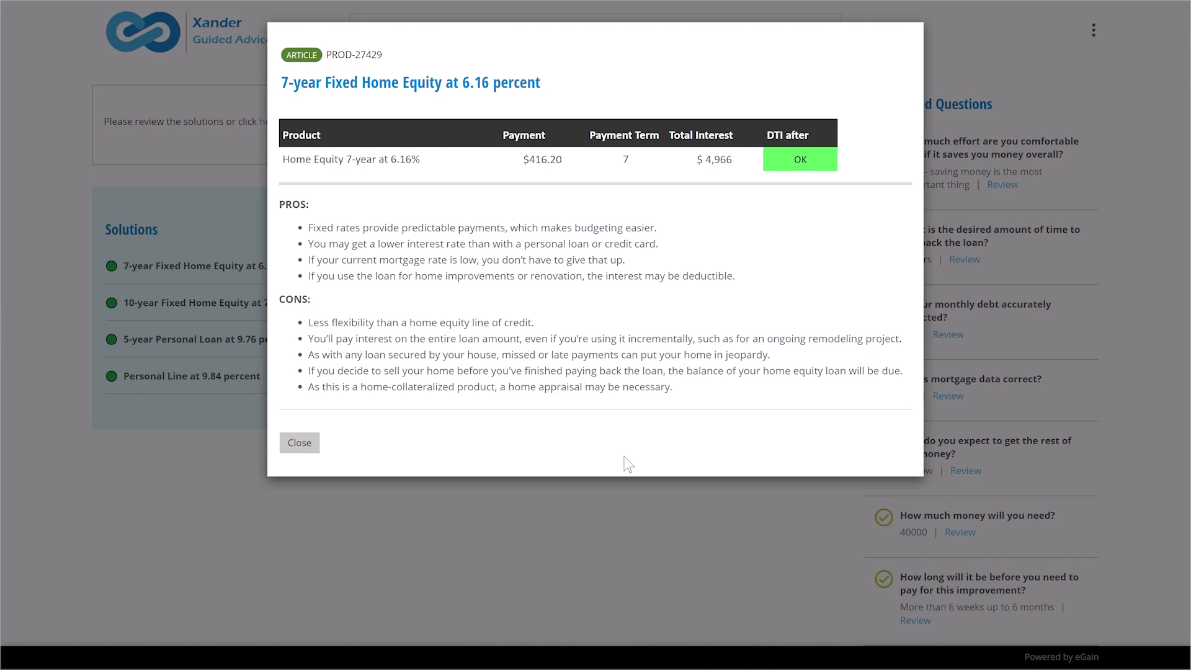
pyautogui.moveTo(302, 447)
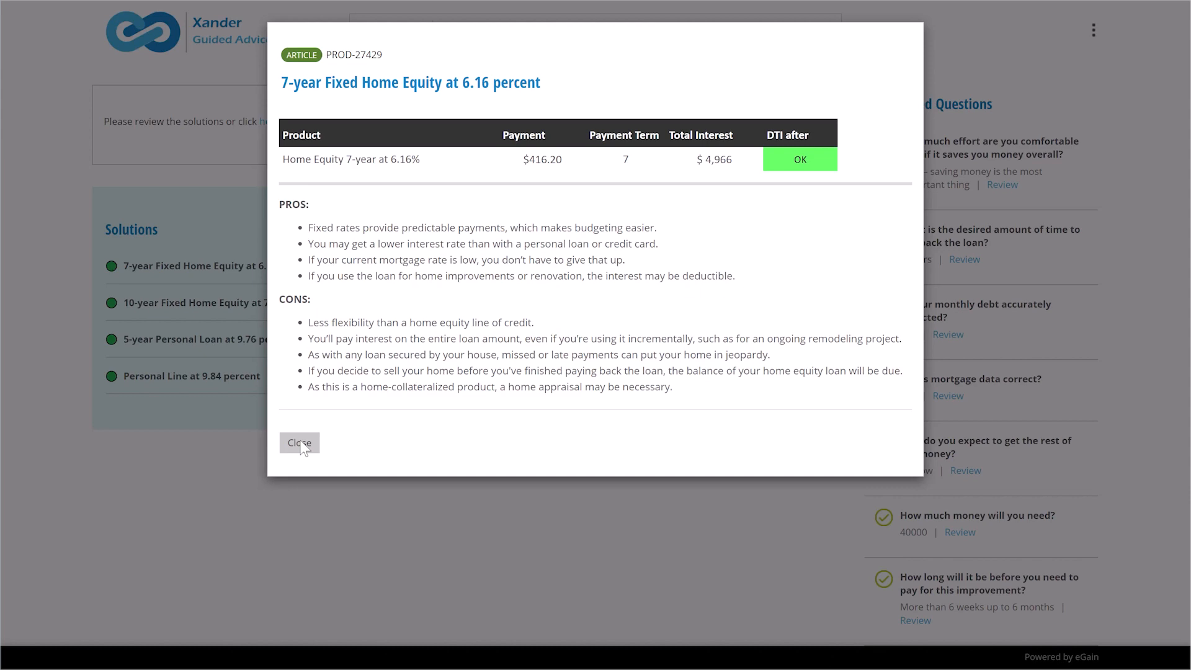
pyautogui.click(299, 442)
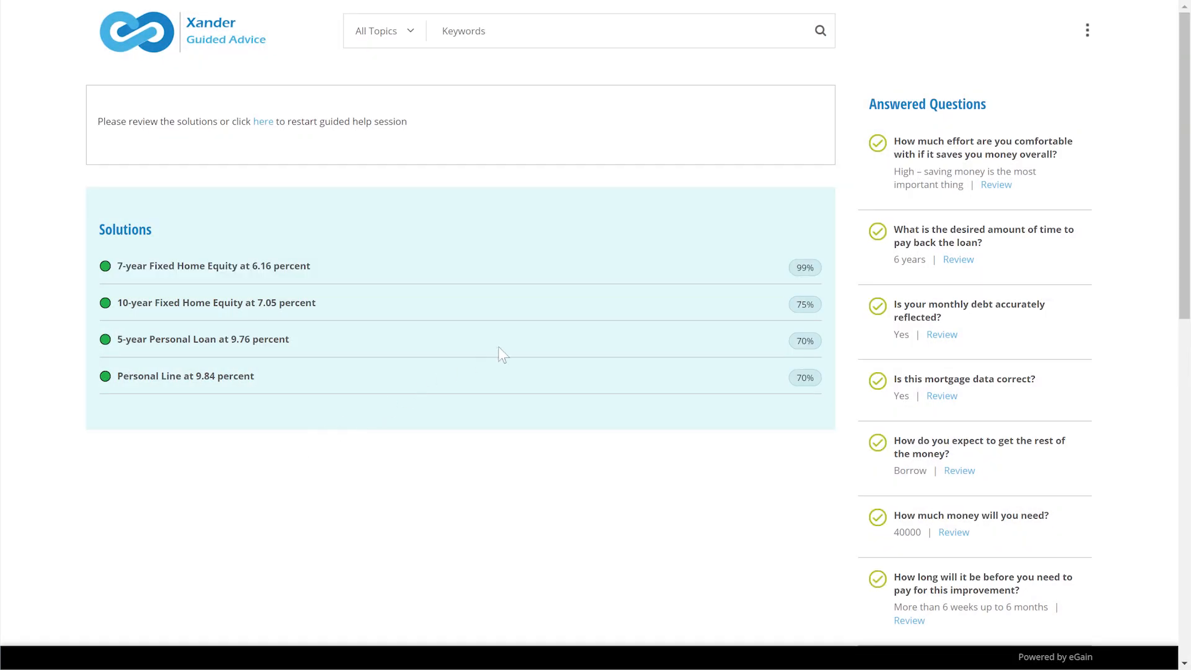
# Step: Revise the effort answer to 'Low – saving time is the most important thing'
pyautogui.click(995, 185)
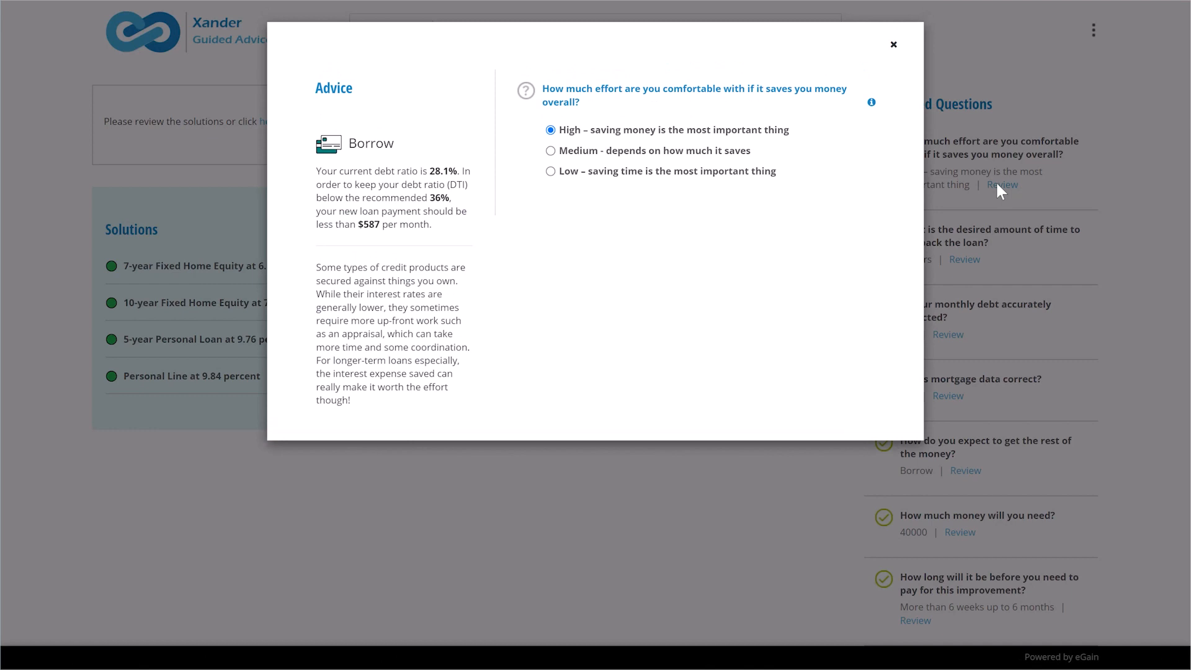
pyautogui.moveTo(1002, 189)
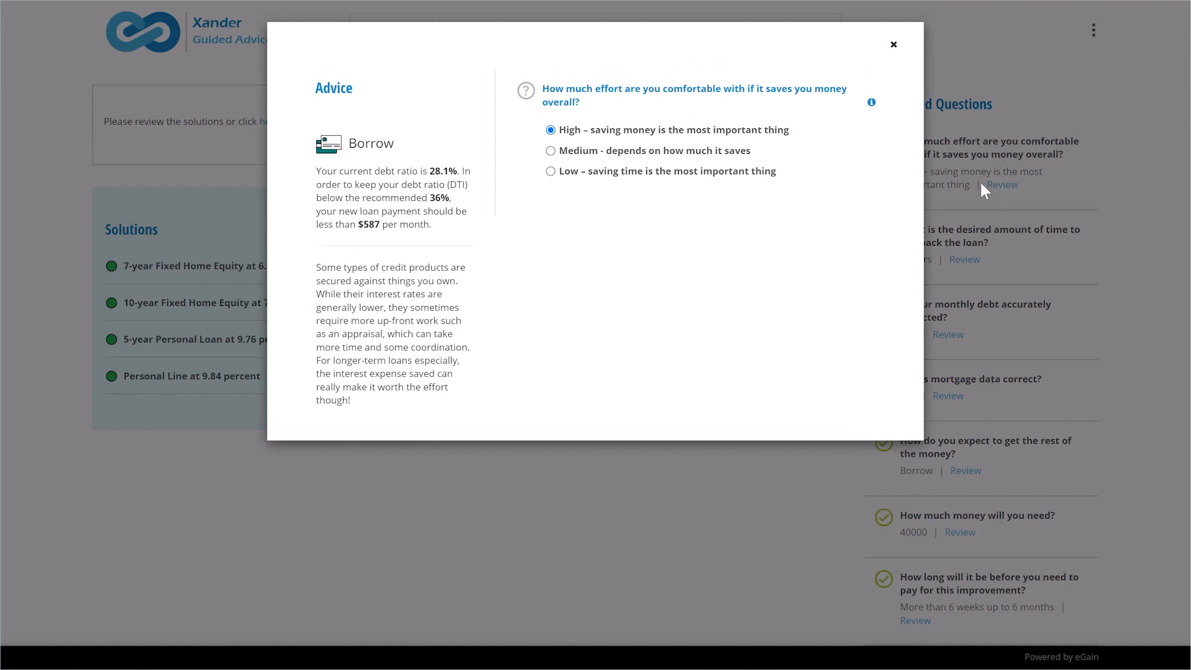
pyautogui.click(551, 172)
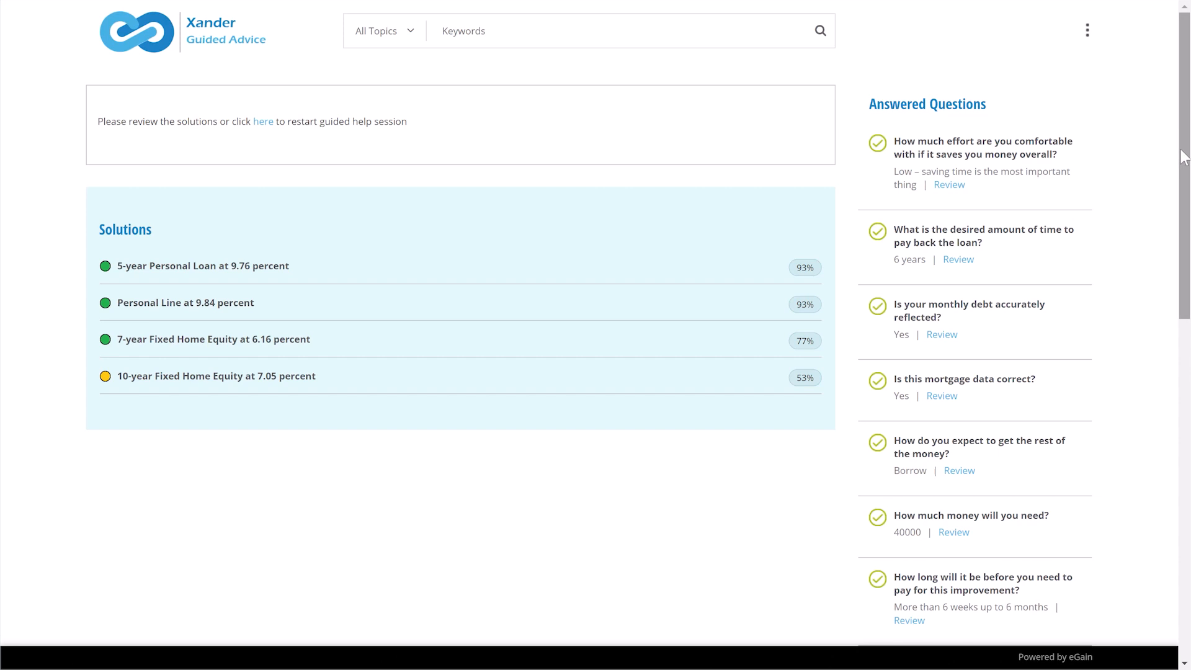
pyautogui.scroll(-3)
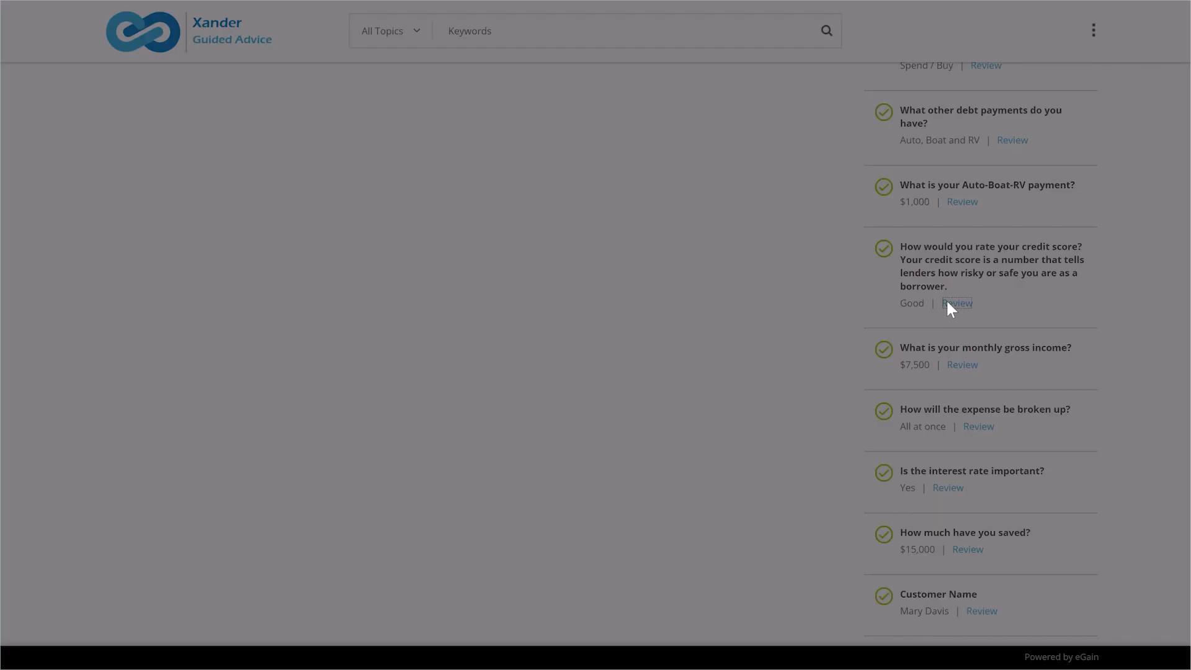
# Step: Review the credit score question and select Excellent
pyautogui.click(958, 303)
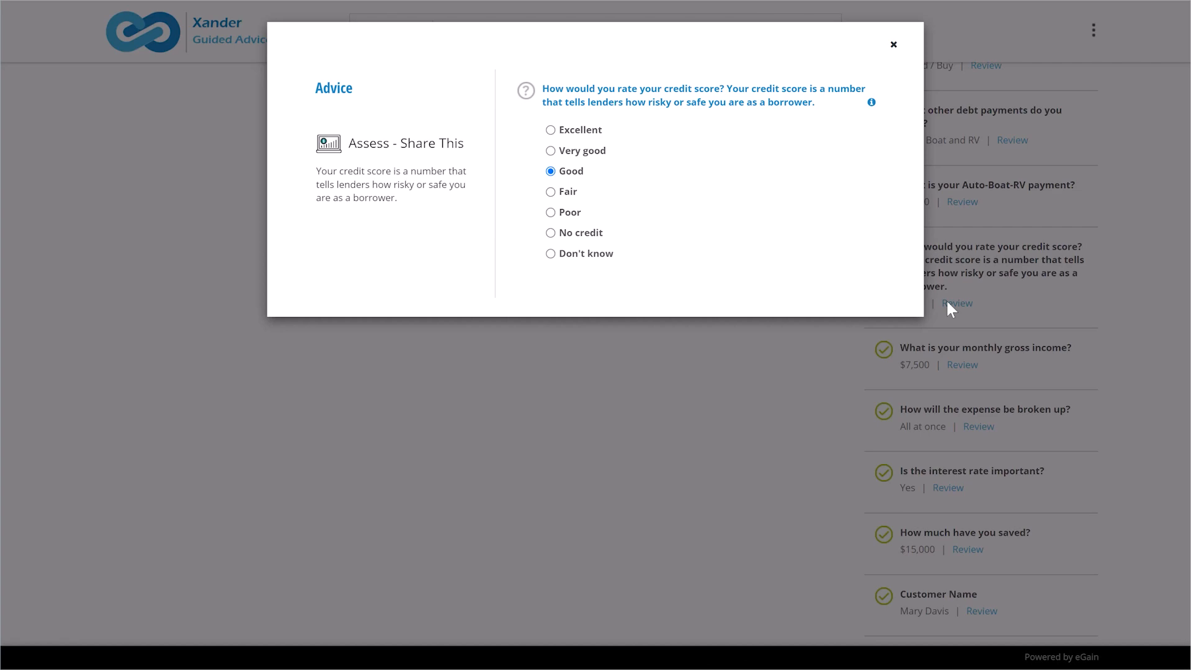
pyautogui.click(894, 44)
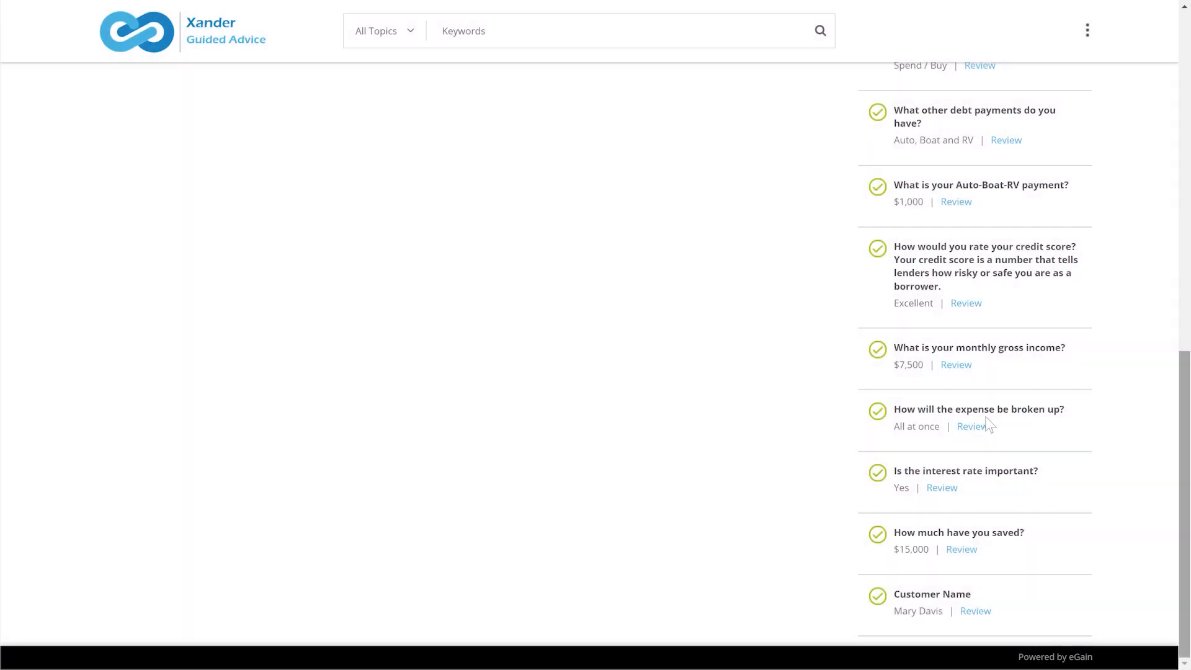